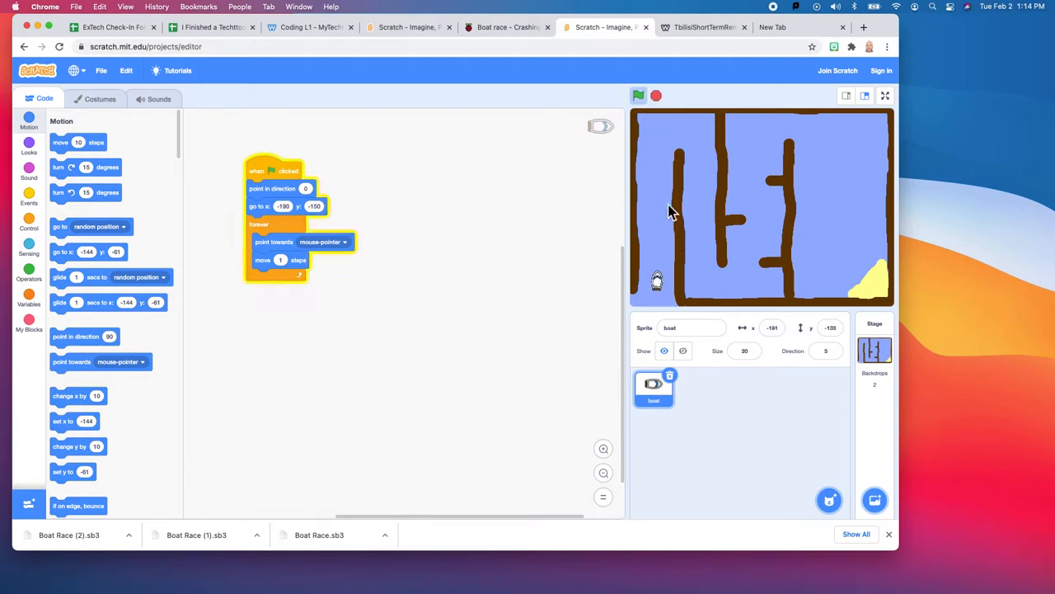
mouse_move(699, 229)
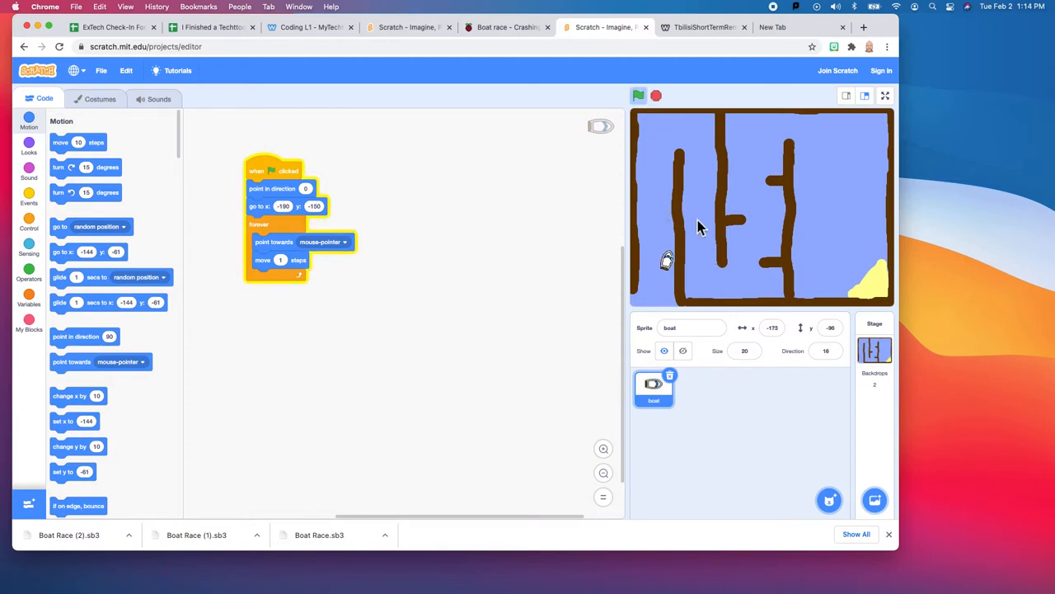
mouse_move(695, 229)
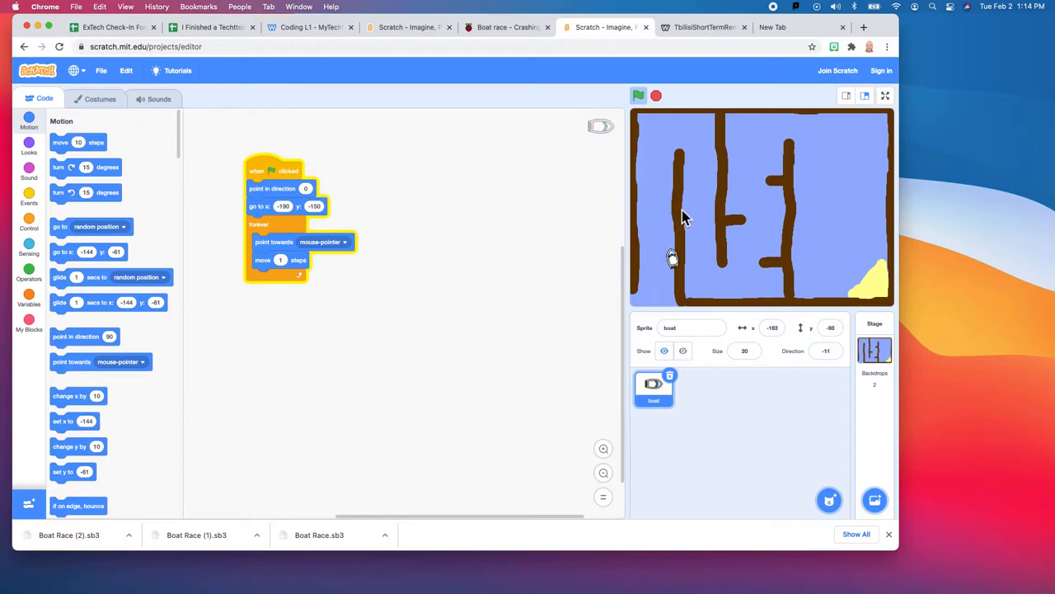
Start the Boat Race game with the green flag and steer the boat up the maze
left_click(639, 95)
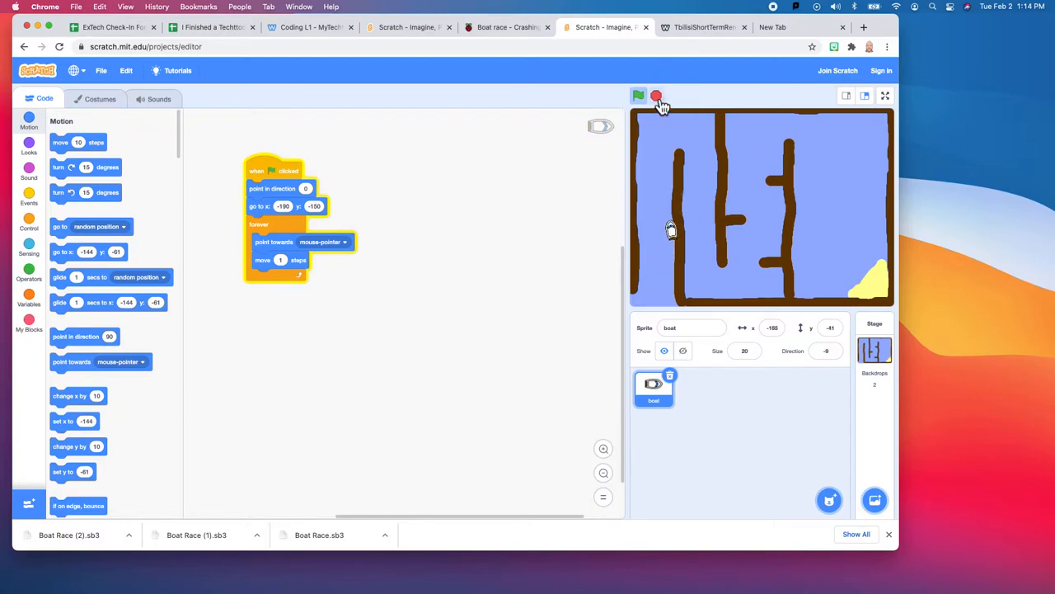
Stop the running Boat Race game, leaving the boat partway up the left channel
left_click(638, 95)
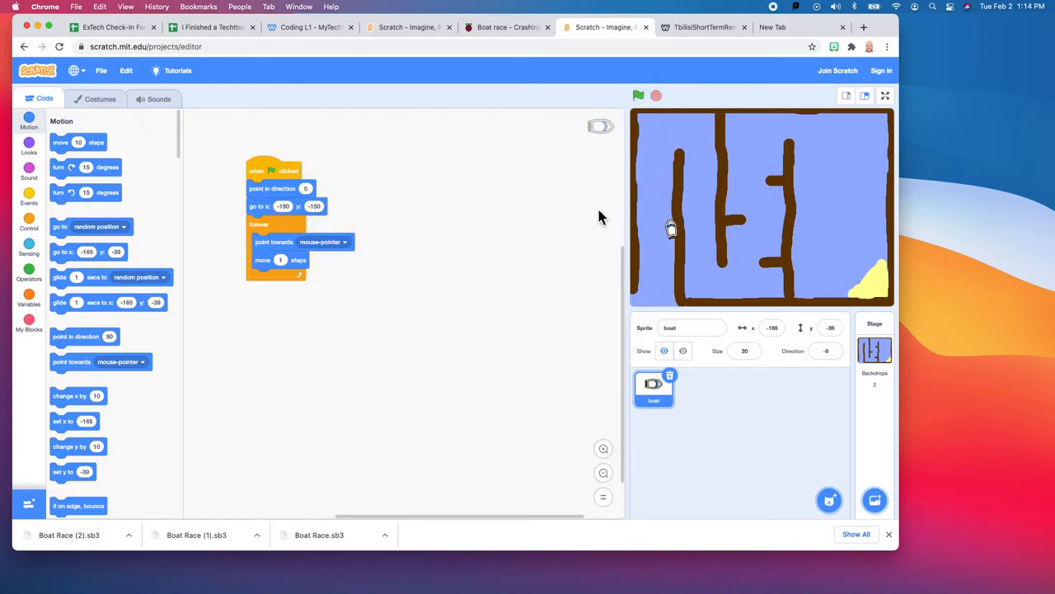
mouse_move(276, 152)
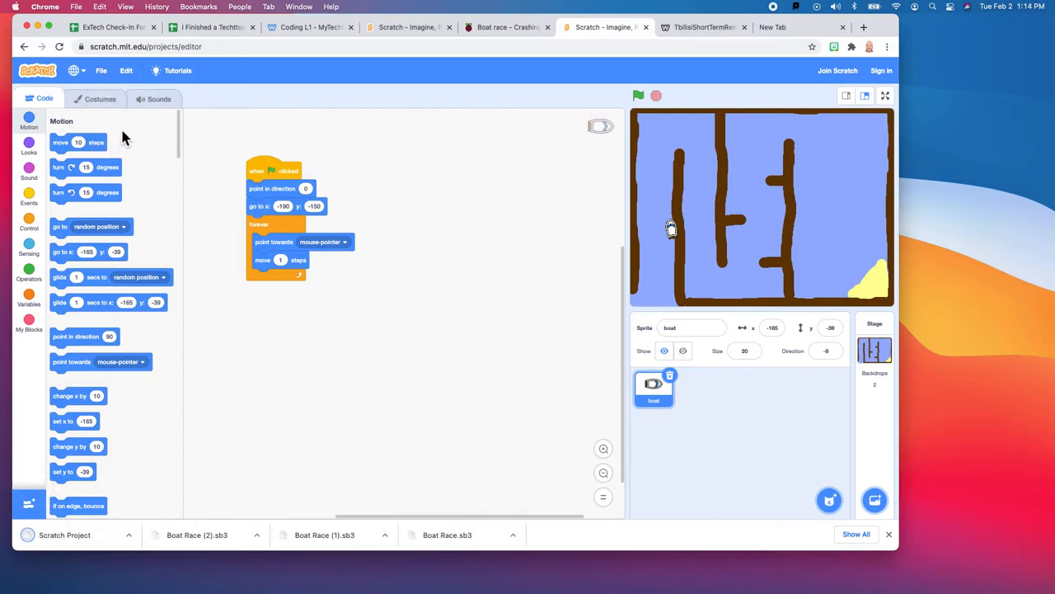
mouse_move(132, 189)
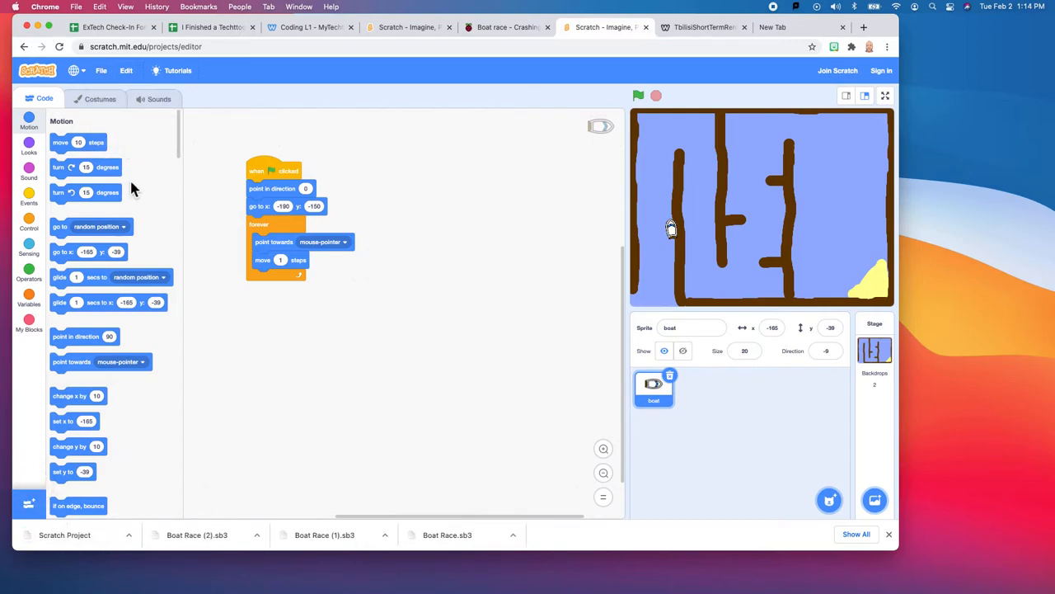
mouse_move(229, 204)
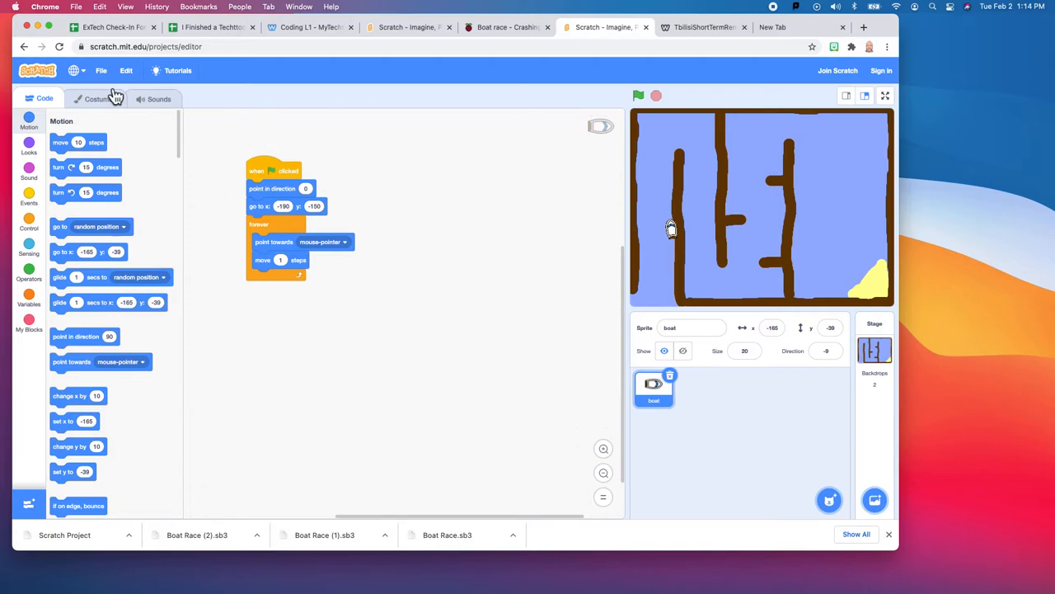
Load Scratch Project (1).sb3 from Downloads back into Scratch
left_click(101, 70)
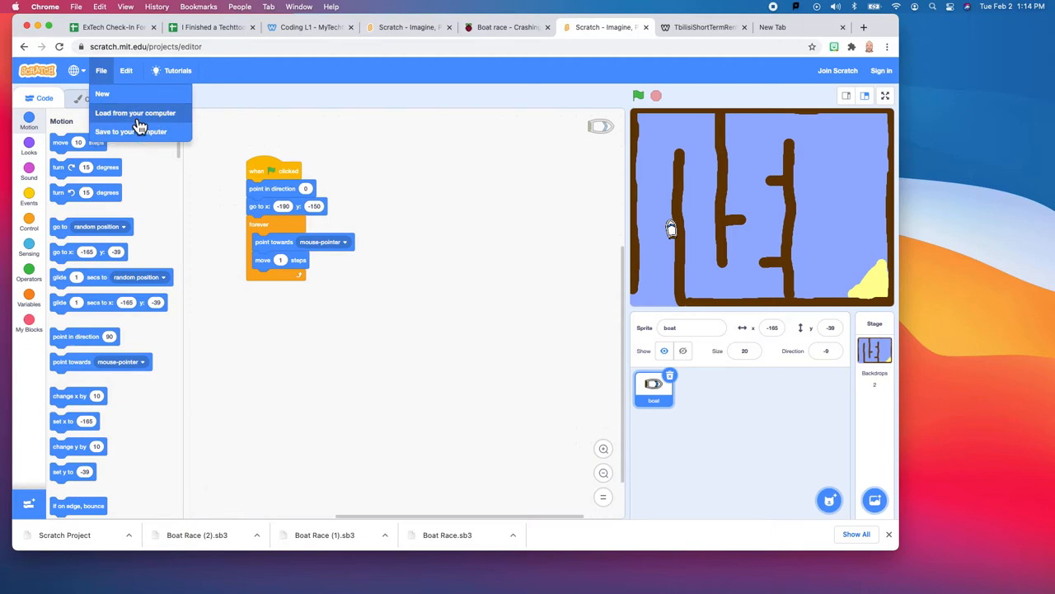
left_click(135, 113)
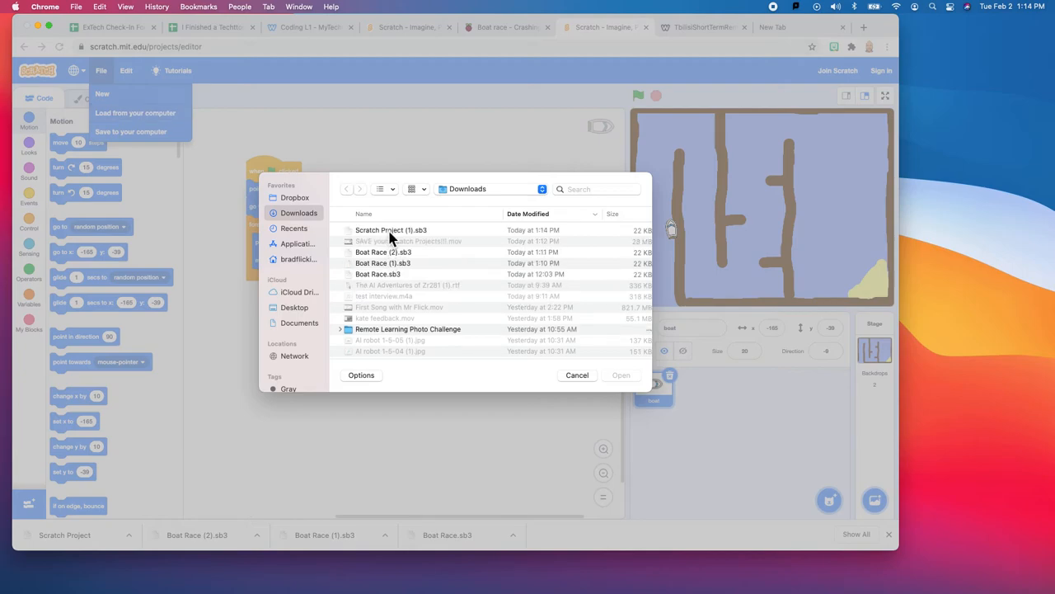
left_click(391, 230)
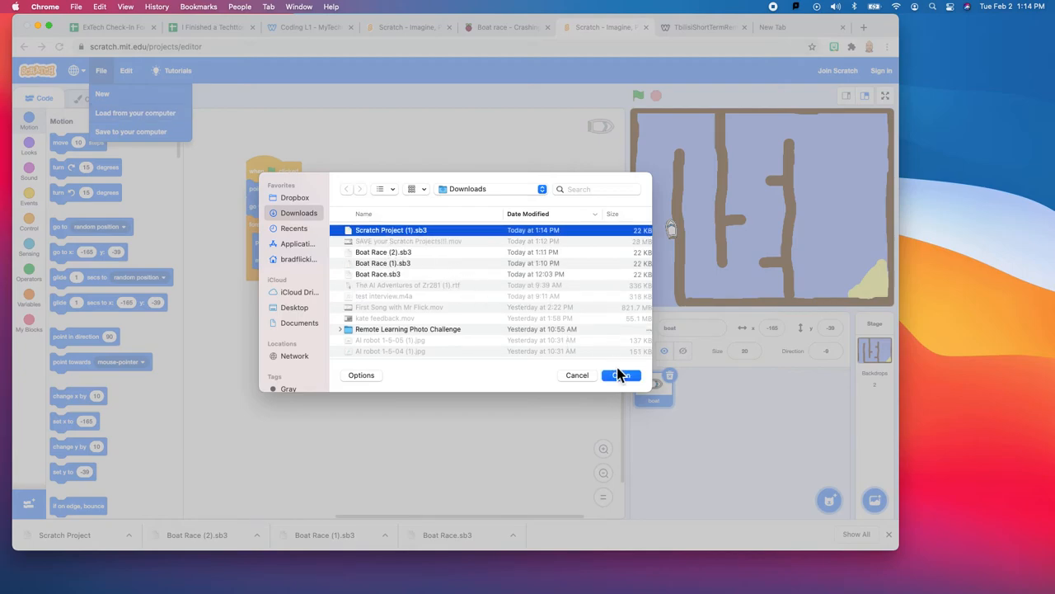
left_click(621, 375)
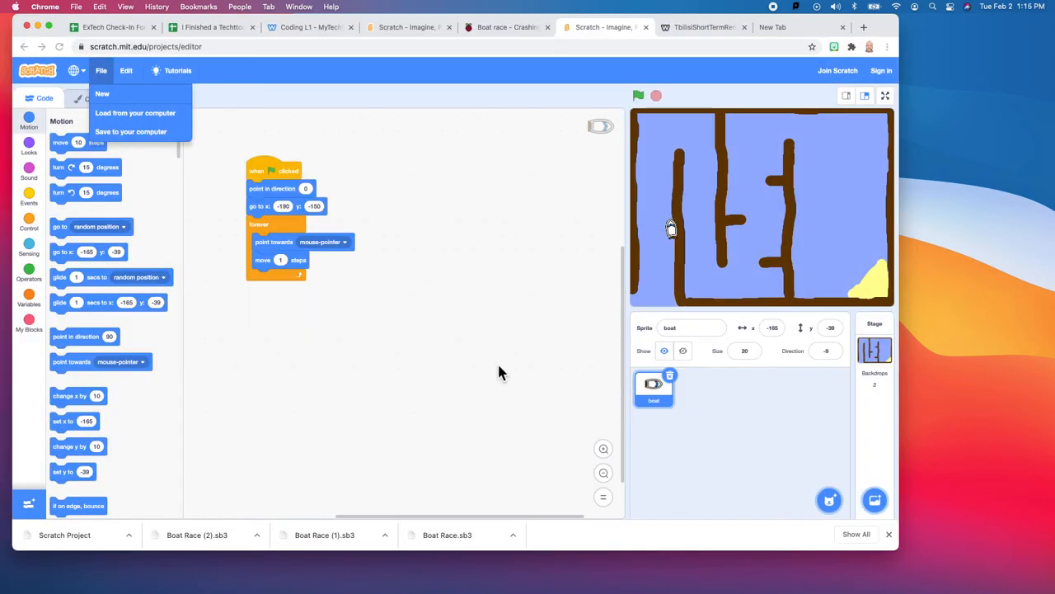
left_click(548, 116)
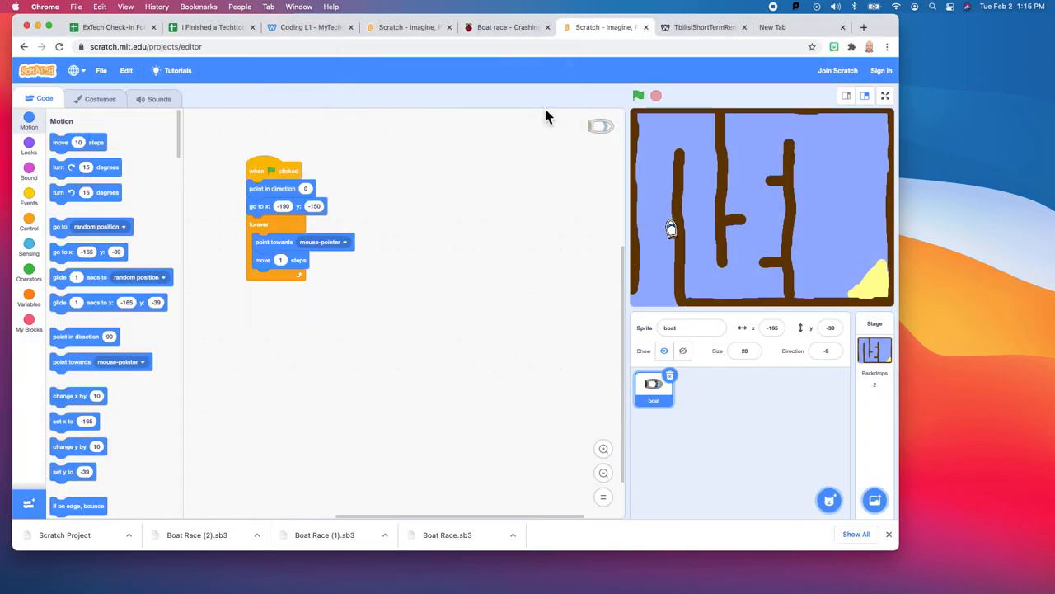